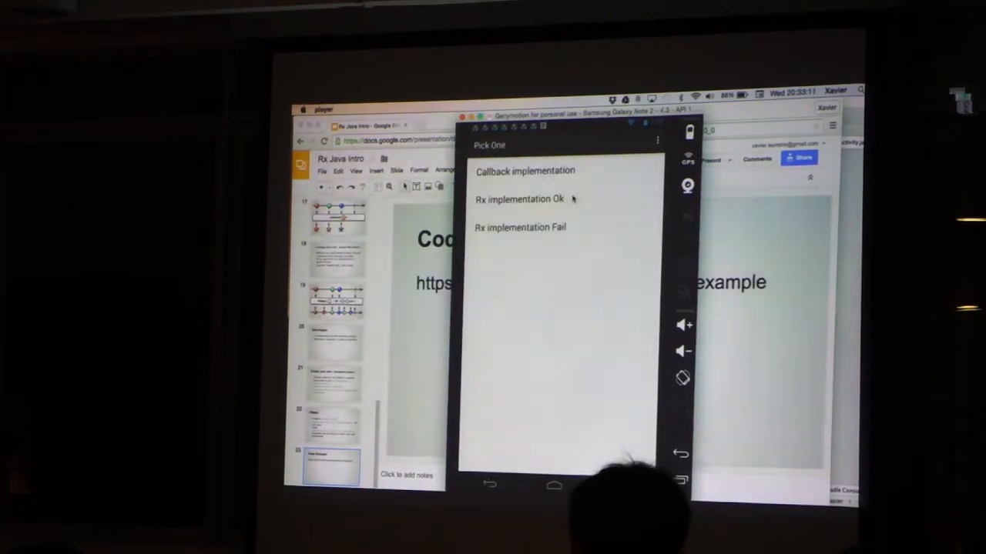
Switch from the Genymotion emulator back to the MeloticMarketActivity source in the editor
{"action": "left_click", "coordinate": [519, 200]}
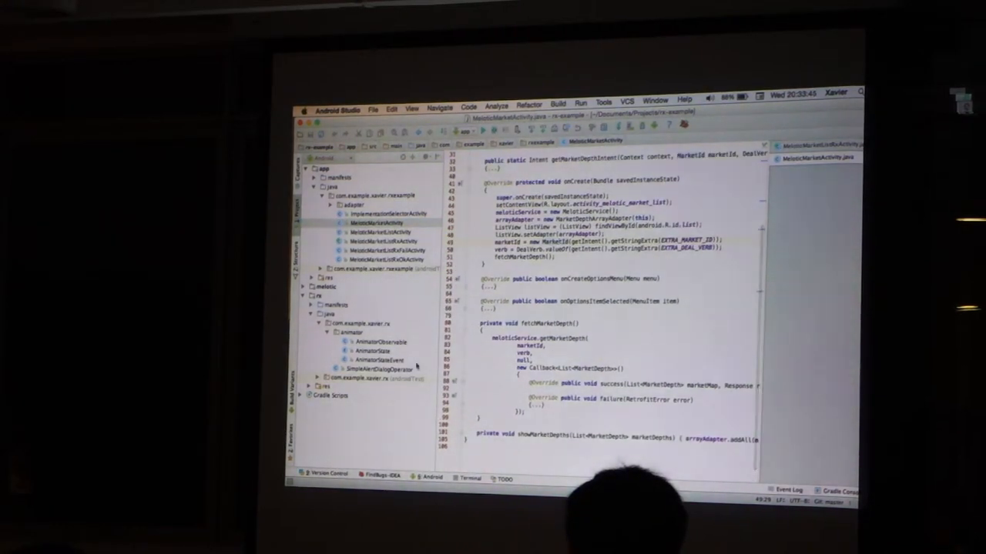
Expand com.melotic.api > service and show the callback-based MeloticServiceRetrofit interface
{"action": "left_click", "coordinate": [378, 222]}
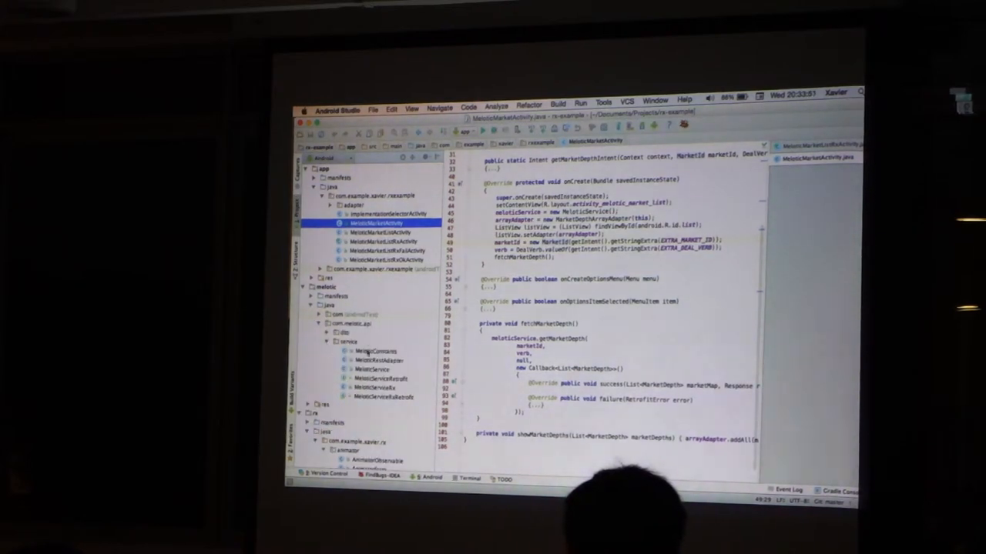
{"action": "left_click", "coordinate": [381, 379]}
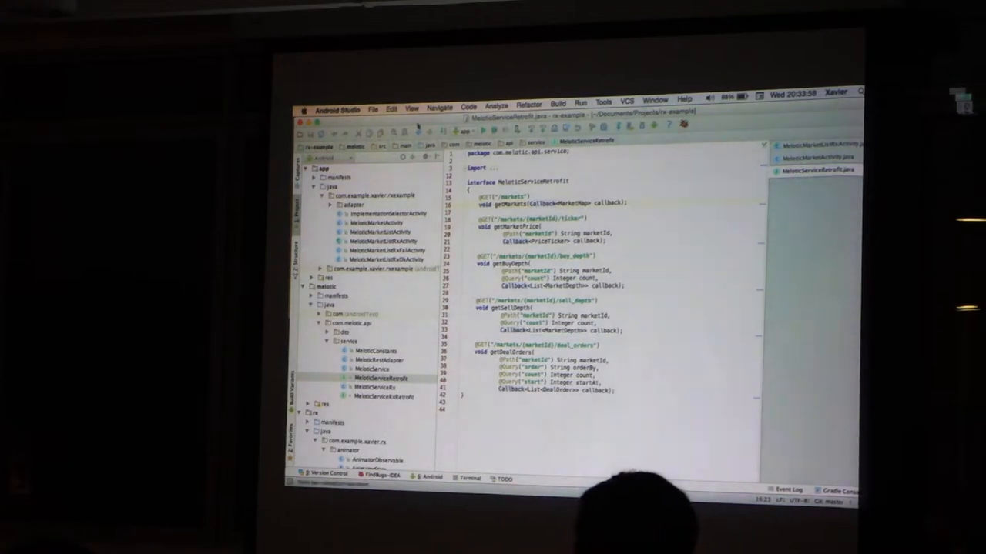
{"action": "left_click", "coordinate": [411, 108]}
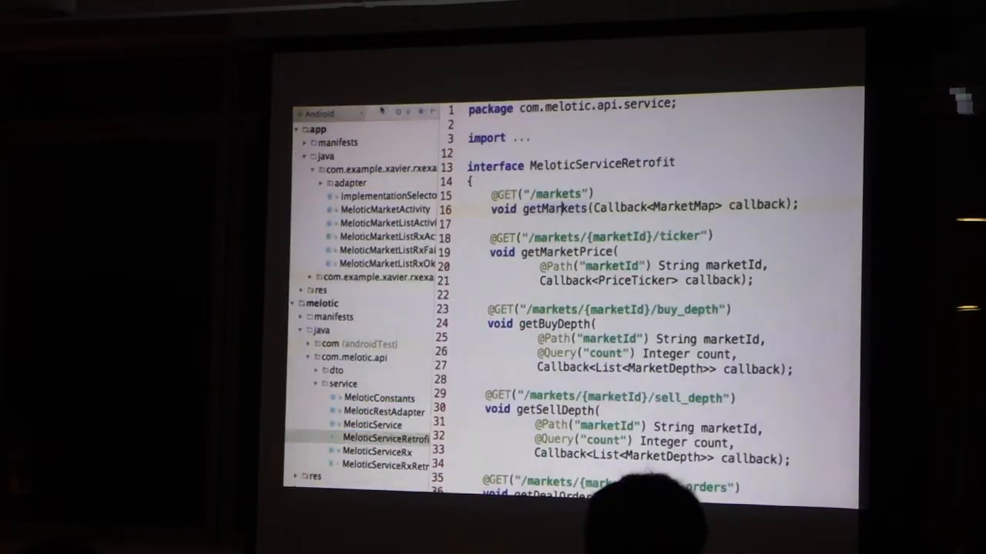
Show the Observable-returning MeloticServiceRxRetrofit interface, then MeloticMarketActivity full-width
{"action": "left_click", "coordinate": [393, 465]}
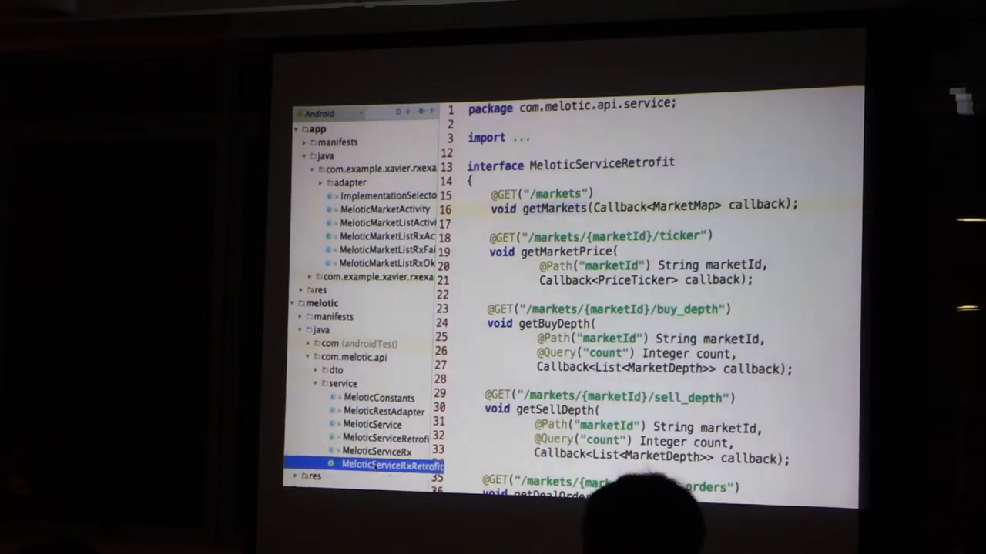
{"action": "left_click", "coordinate": [392, 465]}
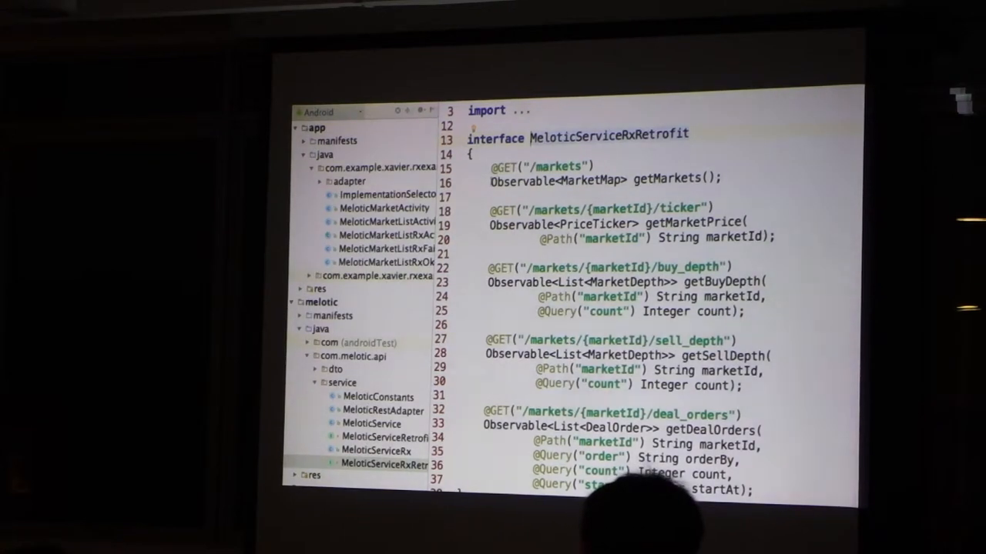
{"action": "double_click", "coordinate": [557, 179]}
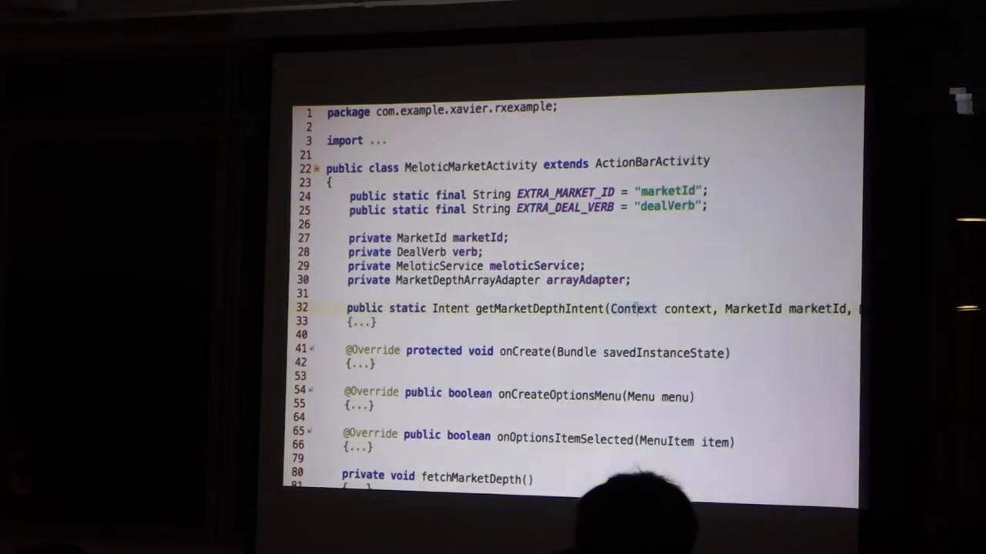
Show MeloticMarketListActivity with its callback-based fetchMarkets method unfolded
{"action": "scroll", "scroll_direction": "down", "scroll_amount": 3}
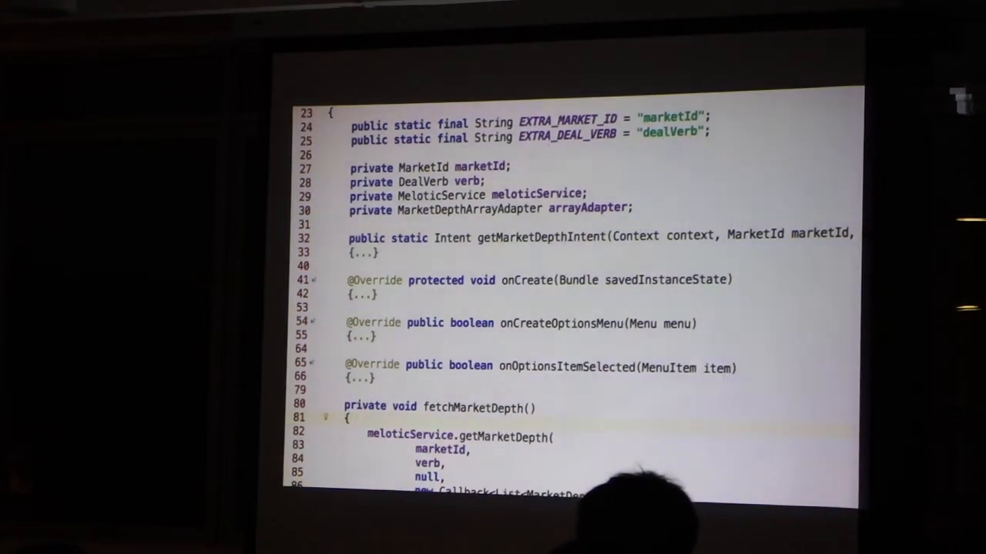
{"action": "scroll", "scroll_direction": "down", "scroll_amount": 3}
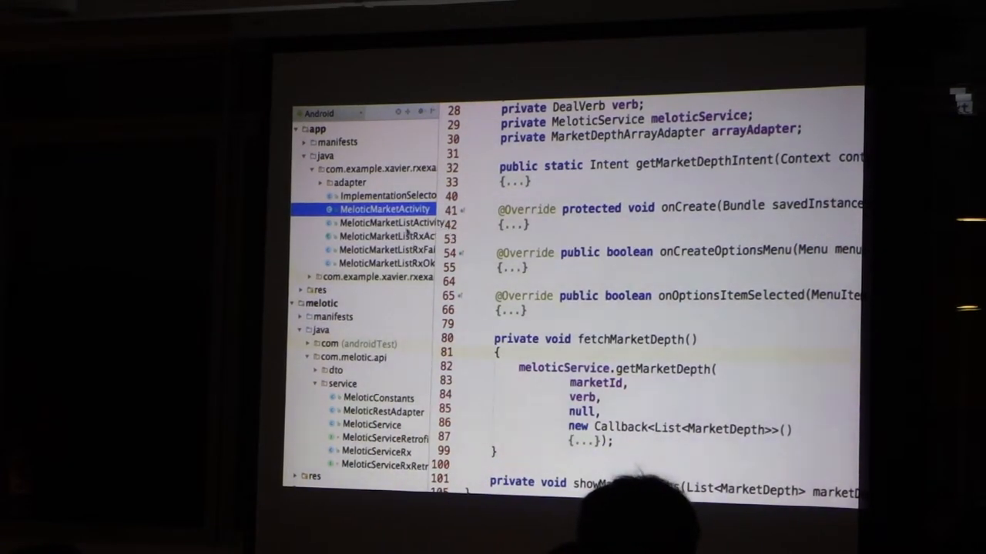
{"action": "left_click", "coordinate": [392, 222]}
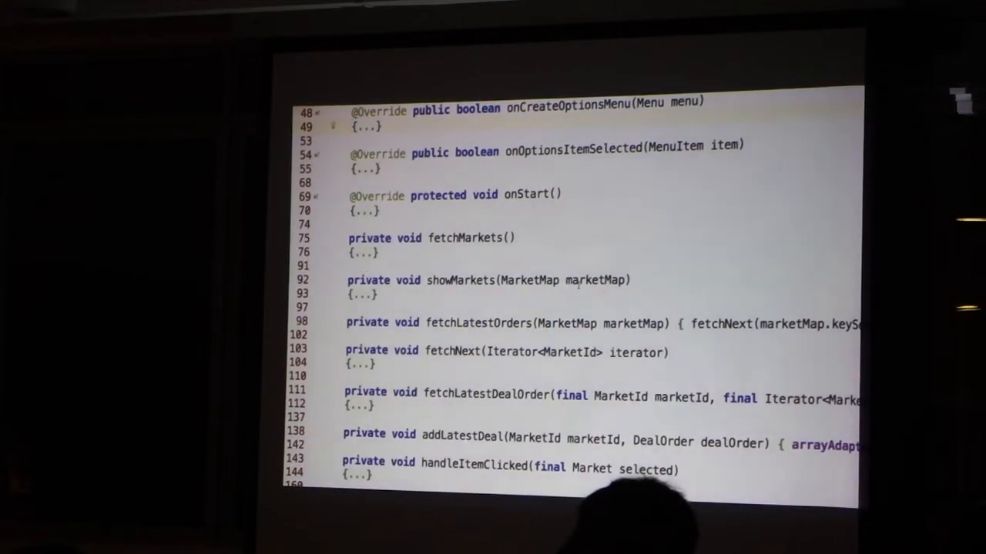
{"action": "left_click", "coordinate": [331, 251]}
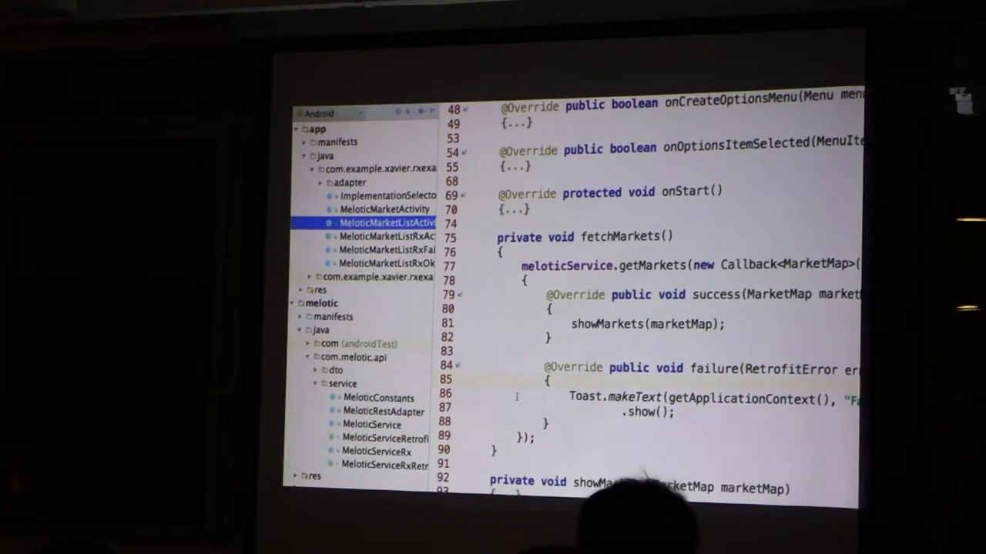
Show the Rx market list activity with its getMarkets Observable chain in fetchMarkets
{"action": "left_click", "coordinate": [385, 235]}
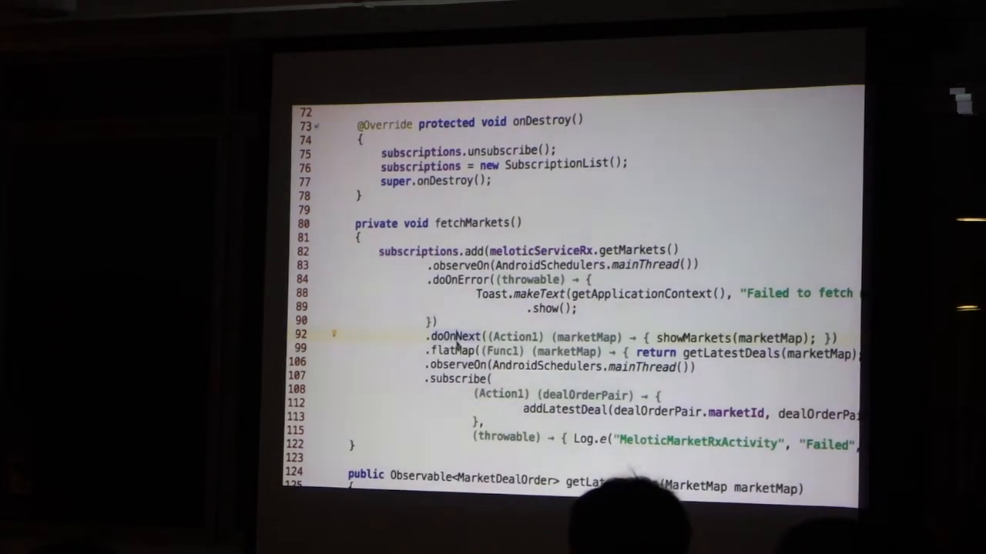
Review showMarkets, fetchLatestOrders and fetchNext in the callback activity, then switch to the Rx fetchMarkets
{"action": "key", "text": "ctrl+Tab"}
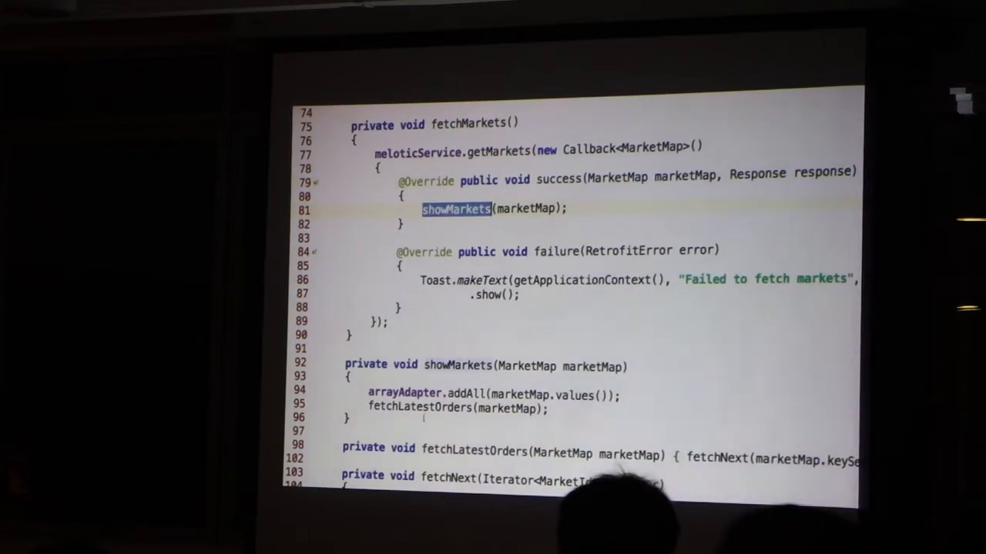
{"action": "double_click", "coordinate": [418, 407]}
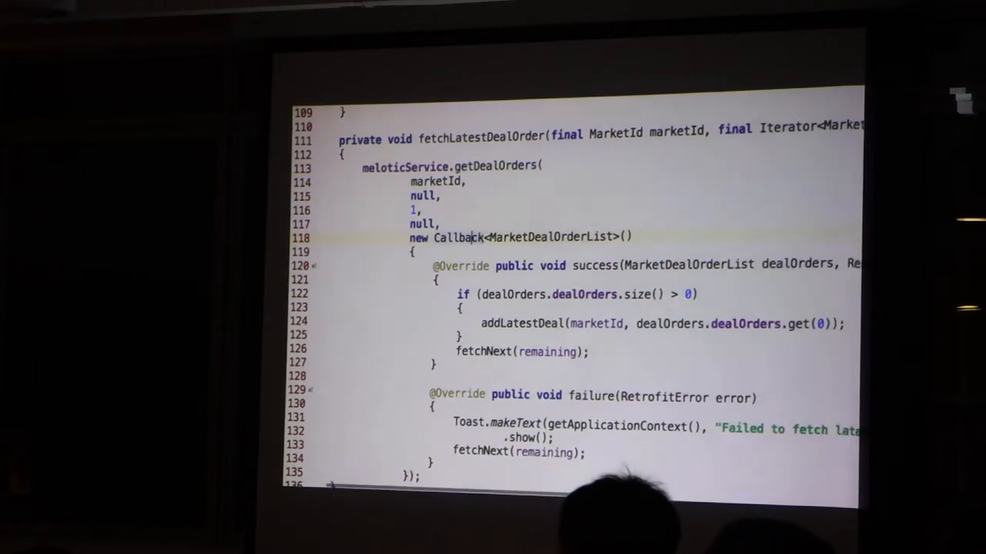
{"action": "scroll", "scroll_direction": "down", "scroll_amount": 3}
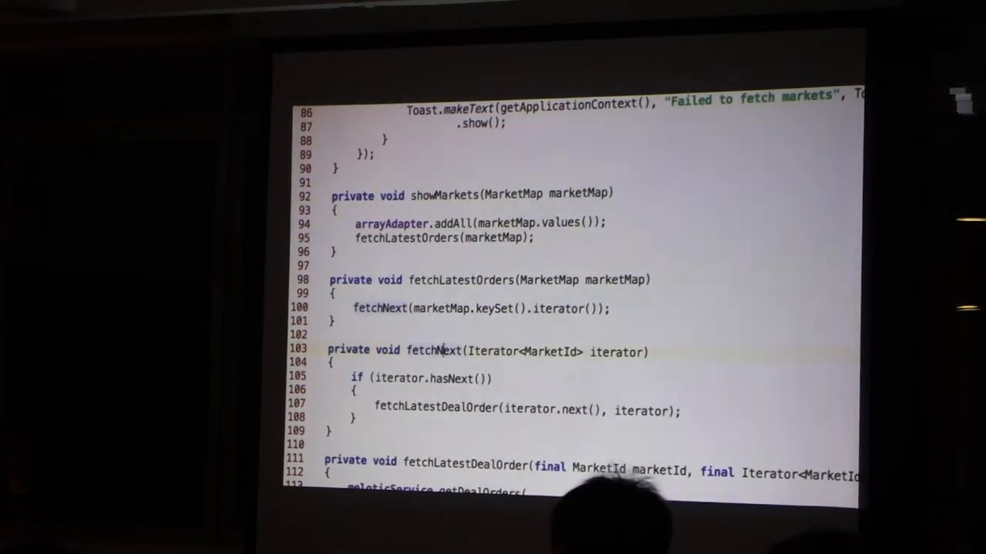
{"action": "scroll", "scroll_direction": "down", "scroll_amount": 3}
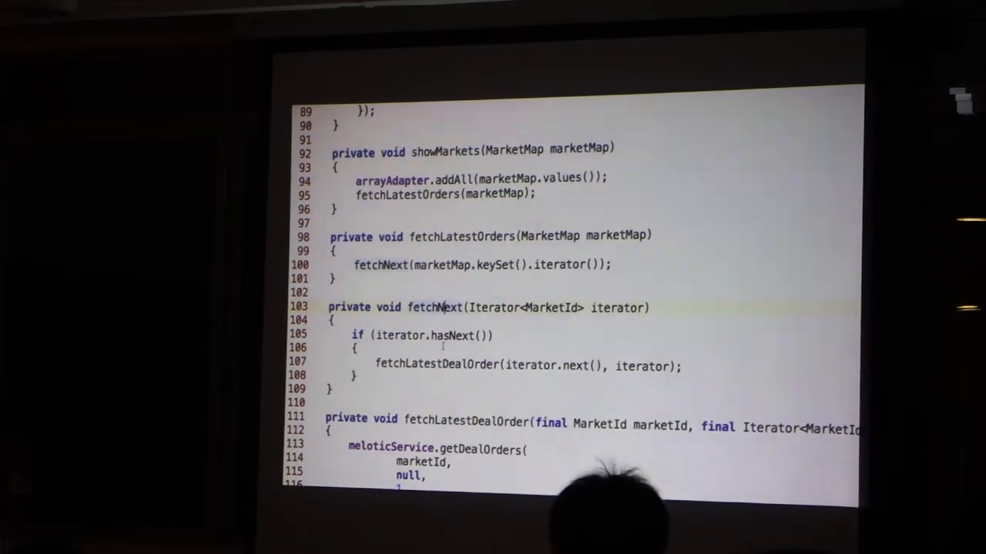
{"action": "key", "text": "ctrl+tab"}
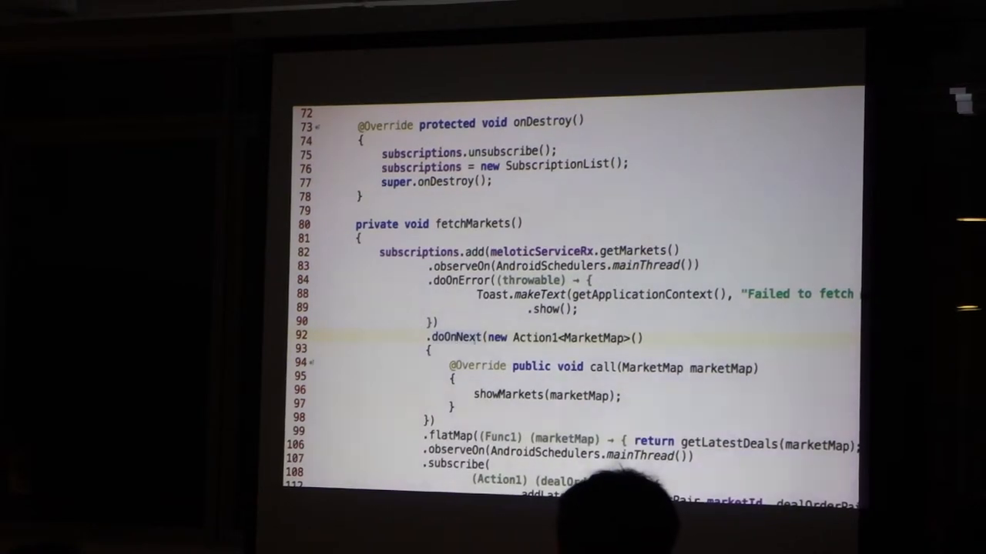
Scroll fetchMarkets to the flatMap step expanded as a Func1<MarketMap, Observable<MarketDealOrder>> class
{"action": "scroll", "scroll_direction": "down", "scroll_amount": 3}
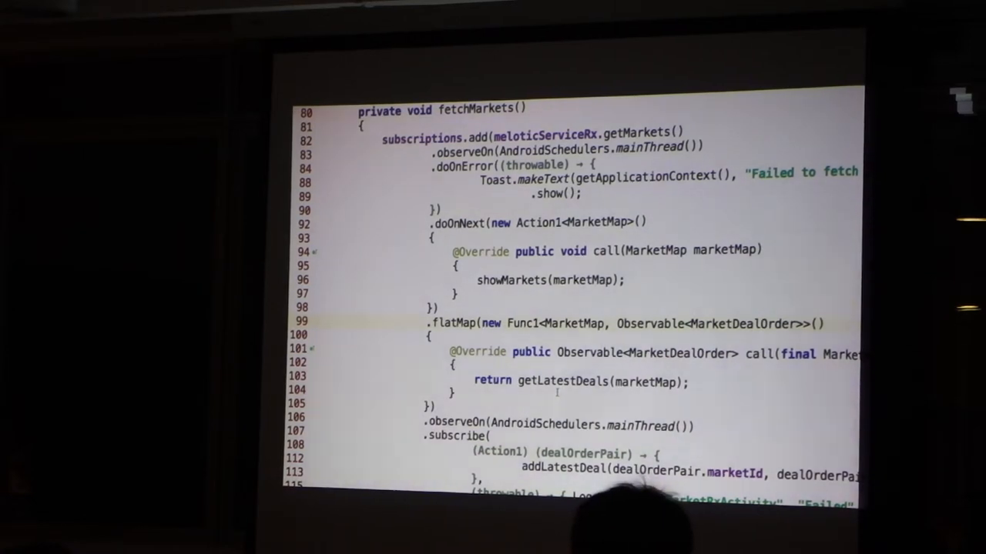
{"action": "scroll", "scroll_direction": "down", "scroll_amount": 3}
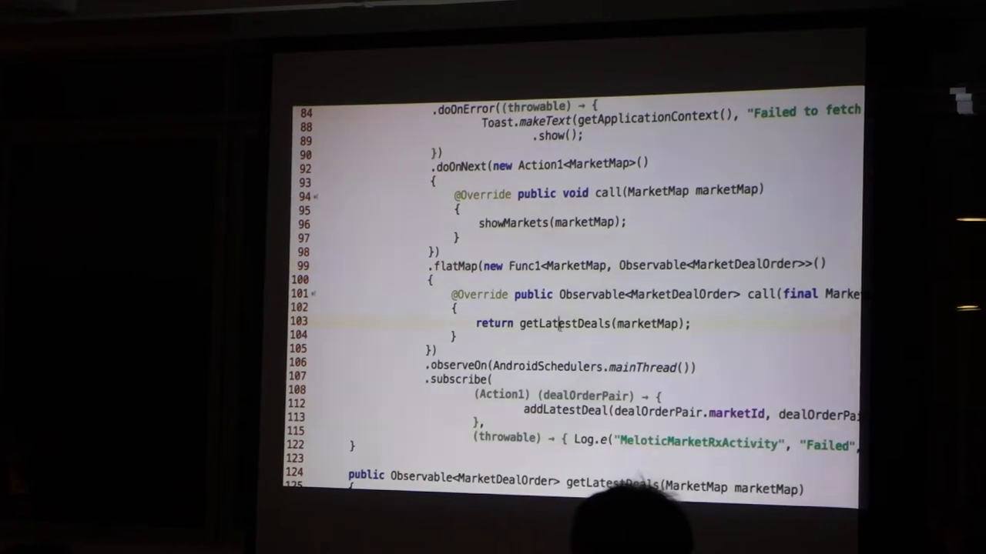
Expand the subscribe lambda of fetchMarkets into an Action1<MarketDealOrder> class calling addLatestDeal
{"action": "double_click", "coordinate": [563, 324]}
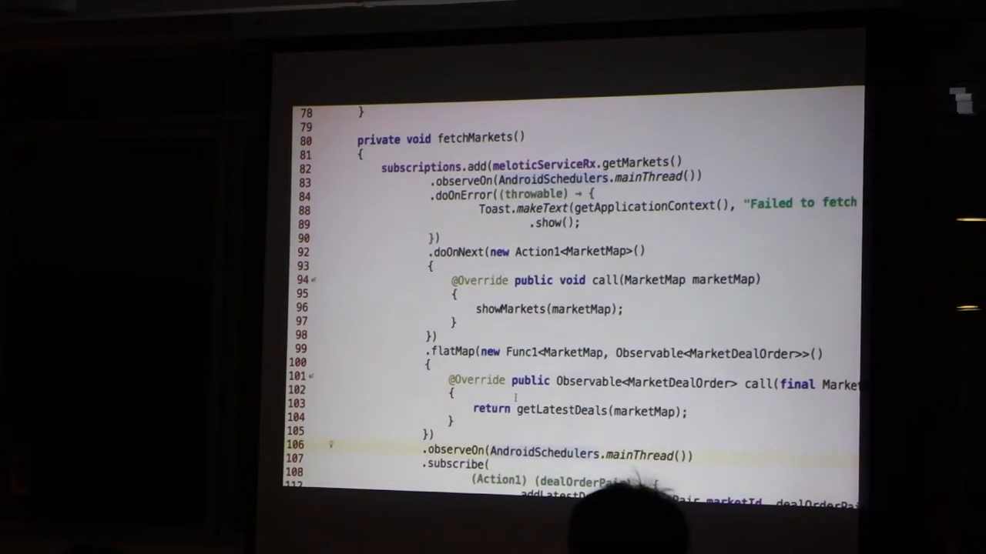
{"action": "double_click", "coordinate": [560, 409]}
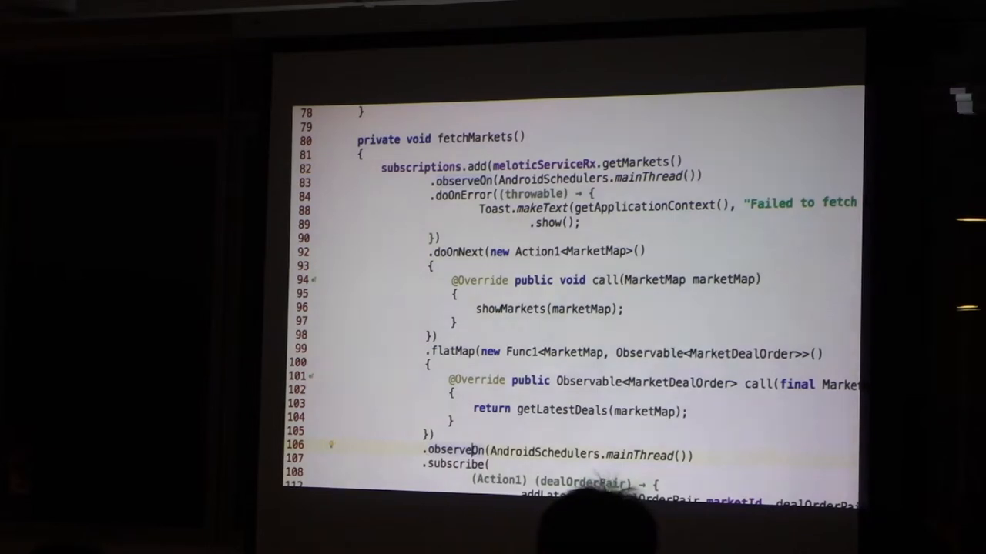
{"action": "scroll", "scroll_direction": "down", "scroll_amount": 3}
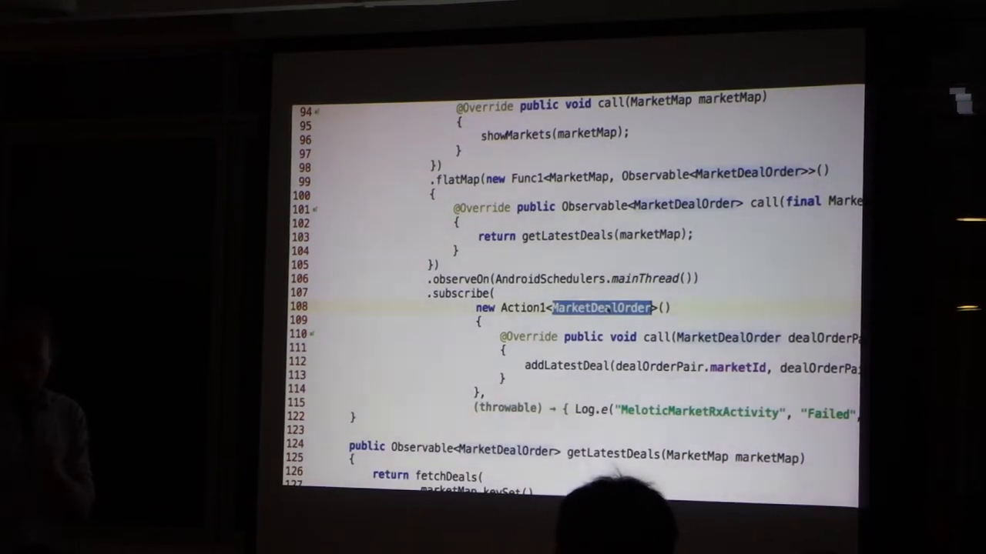
{"action": "scroll", "scroll_direction": "down", "scroll_amount": 3}
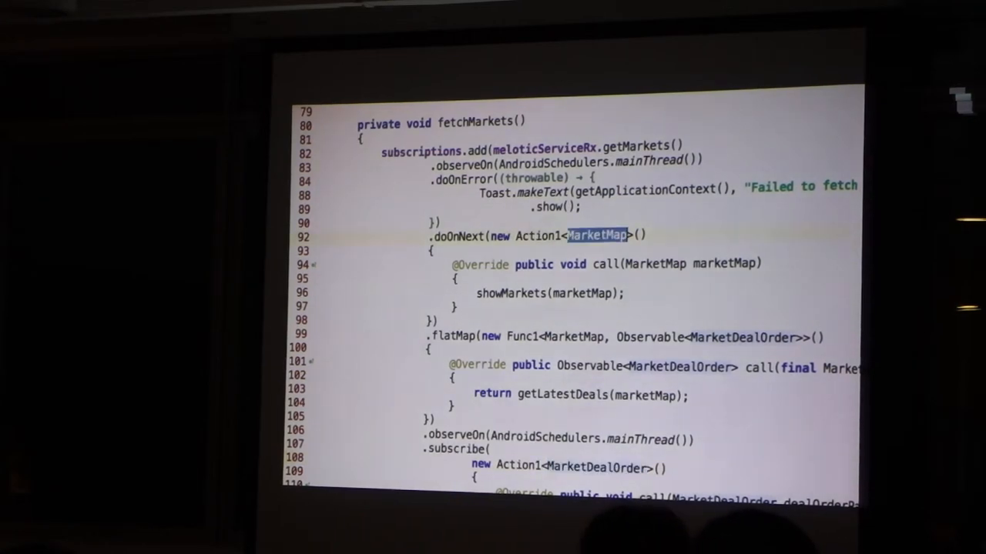
{"action": "scroll", "scroll_direction": "down", "scroll_amount": 3}
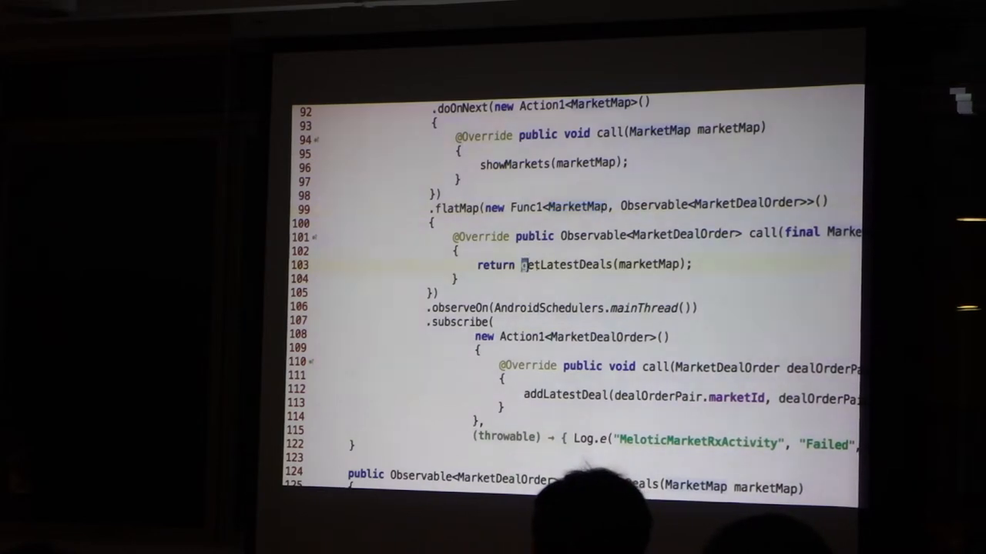
{"action": "double_click", "coordinate": [567, 265]}
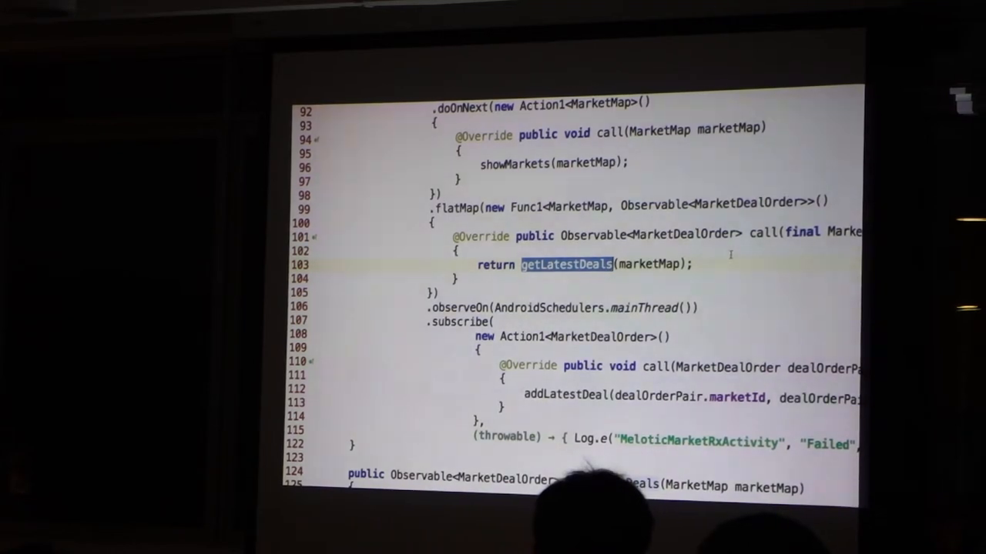
{"action": "scroll", "scroll_direction": "down", "scroll_amount": 3}
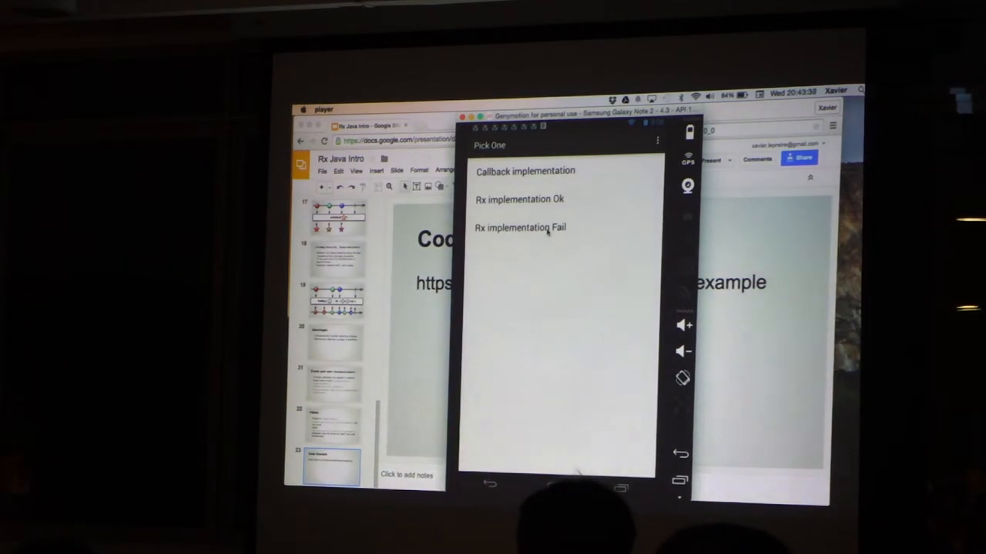
Run the Rx implementation Fail example from the demo app's Pick One list
{"action": "left_click", "coordinate": [521, 228]}
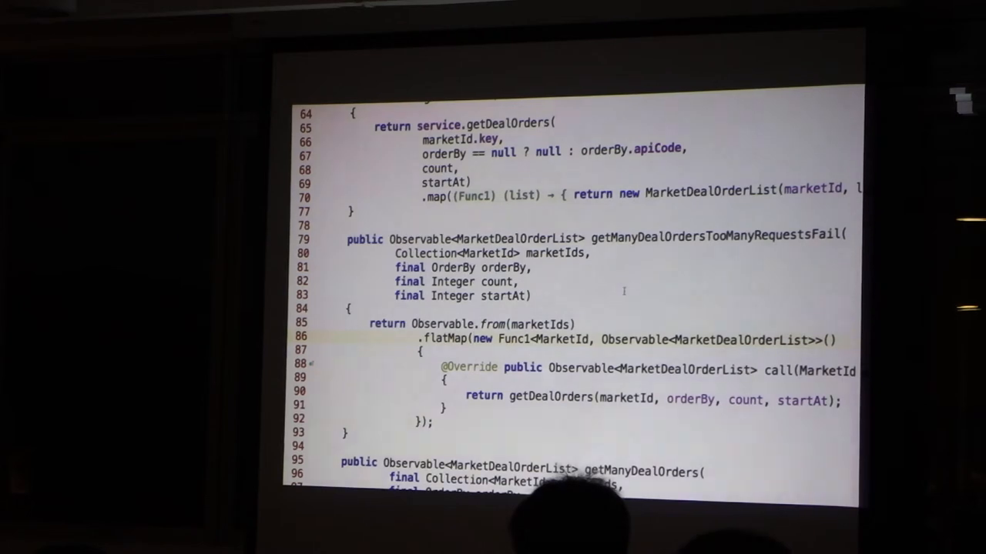
Scroll through the getManyDealOrders overloads to the one merging getDealOrders with a maxConcurrent cap
{"action": "scroll", "scroll_direction": "down", "scroll_amount": 3}
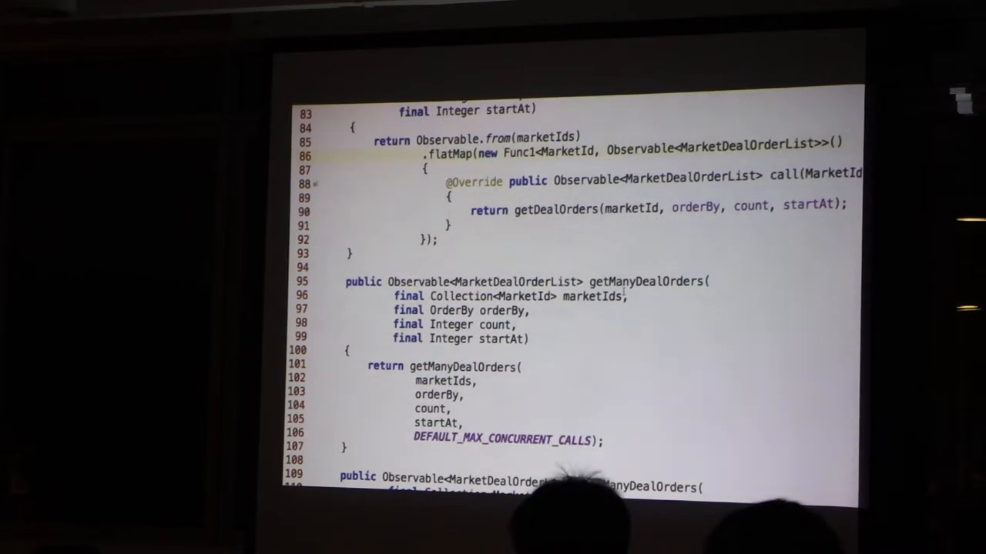
{"action": "scroll", "scroll_direction": "down", "scroll_amount": 3}
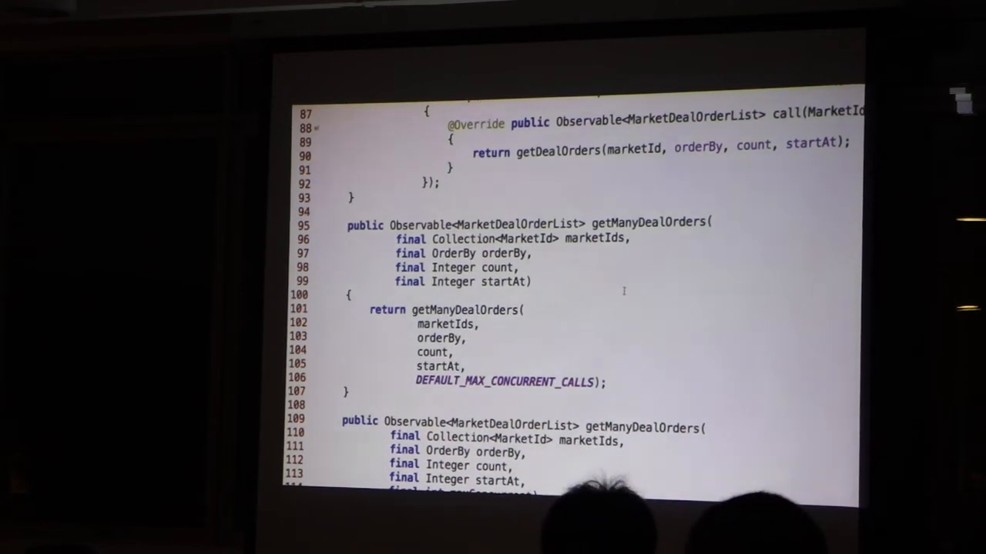
{"action": "scroll", "scroll_direction": "down", "scroll_amount": 3}
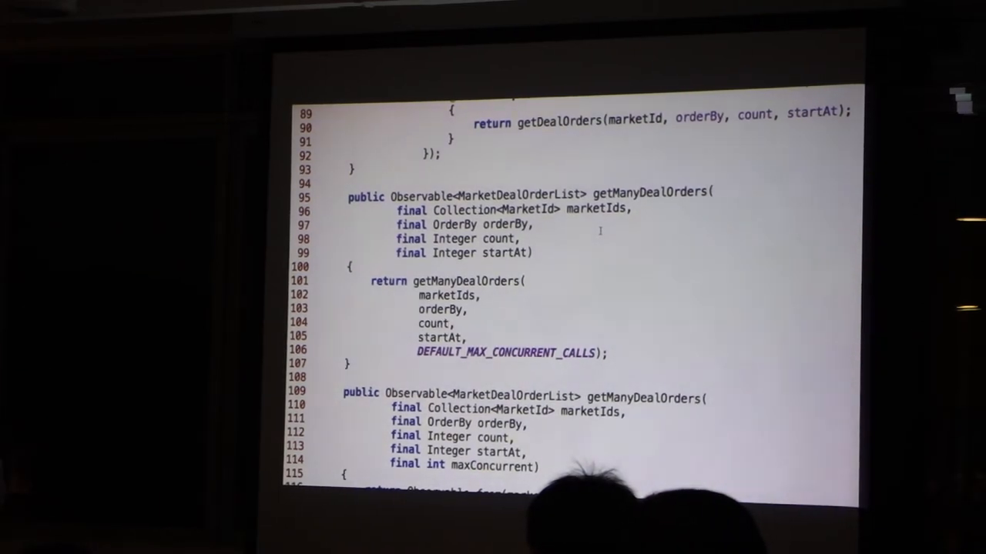
{"action": "scroll", "scroll_direction": "down", "scroll_amount": 3}
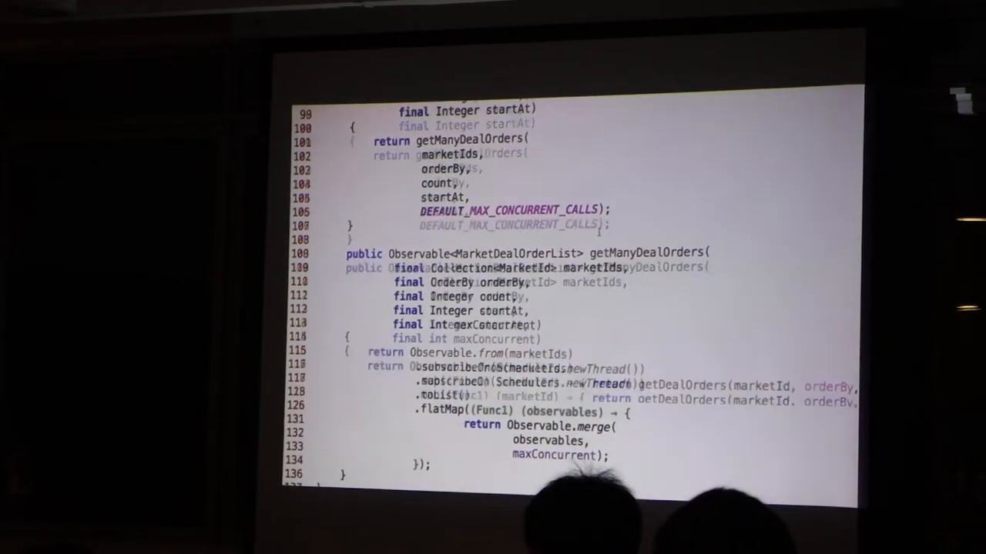
Scroll to the getManyDealOrders maxConcurrent overload showing from, subscribeOn, map, toList and flatMap merge
{"action": "scroll", "scroll_direction": "down", "scroll_amount": 3}
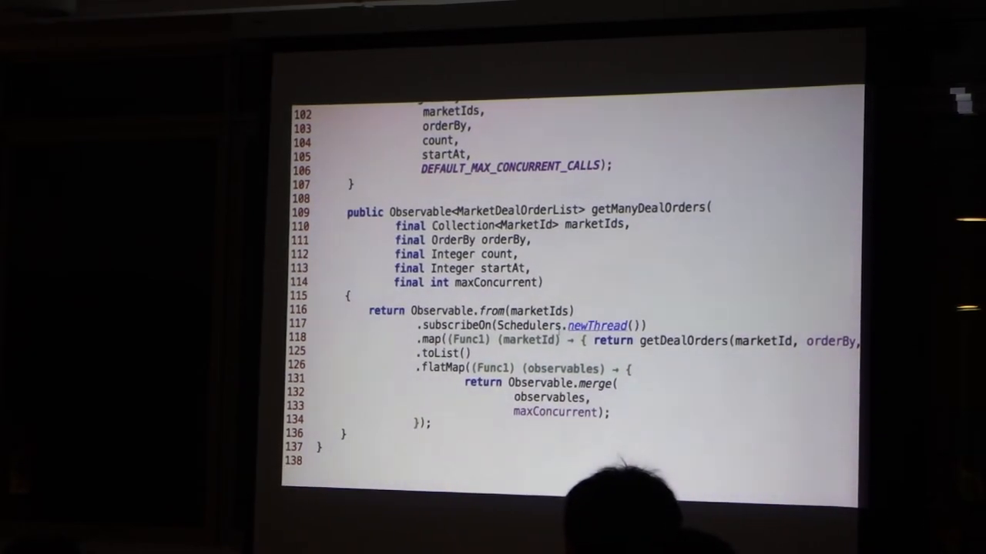
{"action": "mouse_move", "coordinate": [539, 307]}
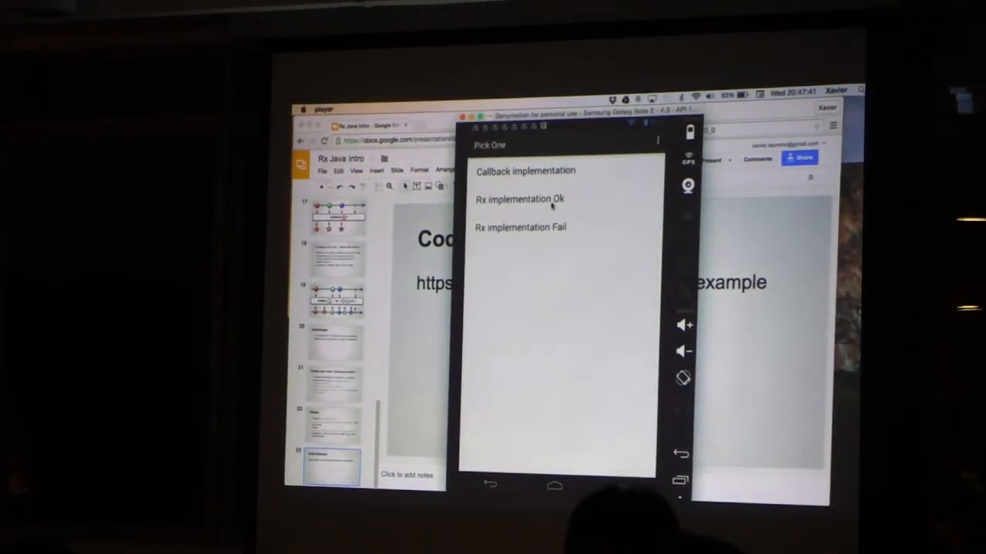
Run the 'Rx implementation Ok' demo from the emulator's Pick One list
{"action": "left_click", "coordinate": [519, 201]}
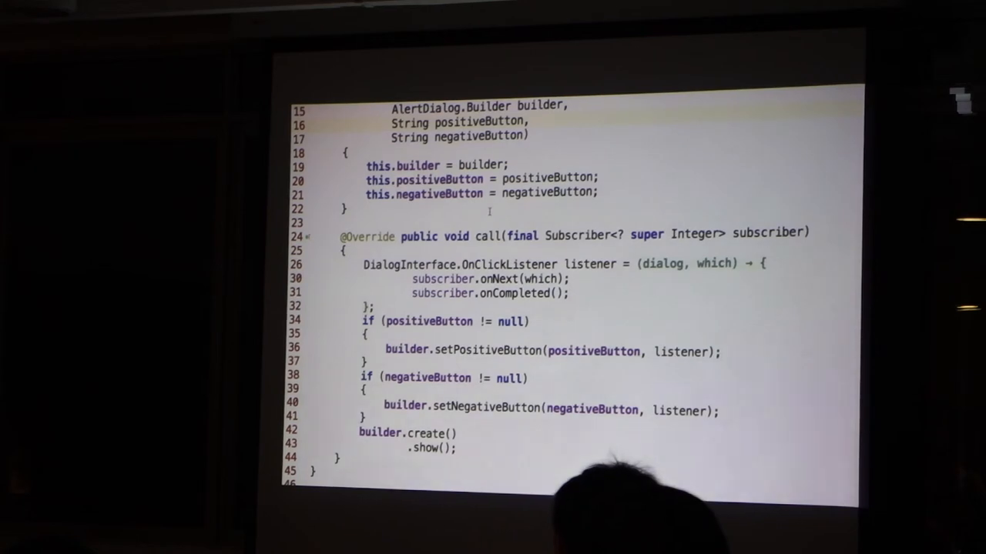
Highlight the Integer subscriber type and String button fields in SimpleAlertDialogOperator, then reach MelioticMarketListActivity
{"action": "double_click", "coordinate": [693, 234]}
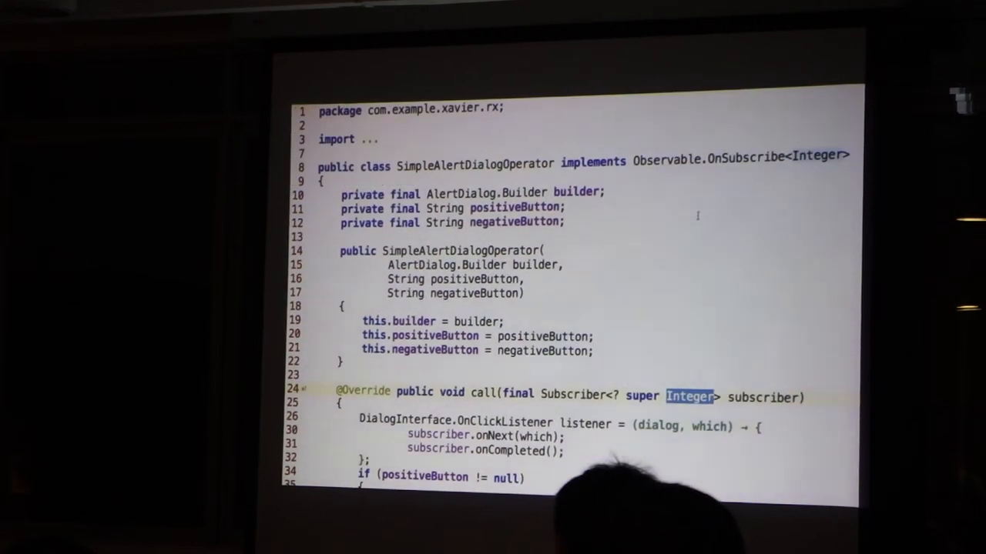
{"action": "double_click", "coordinate": [819, 154]}
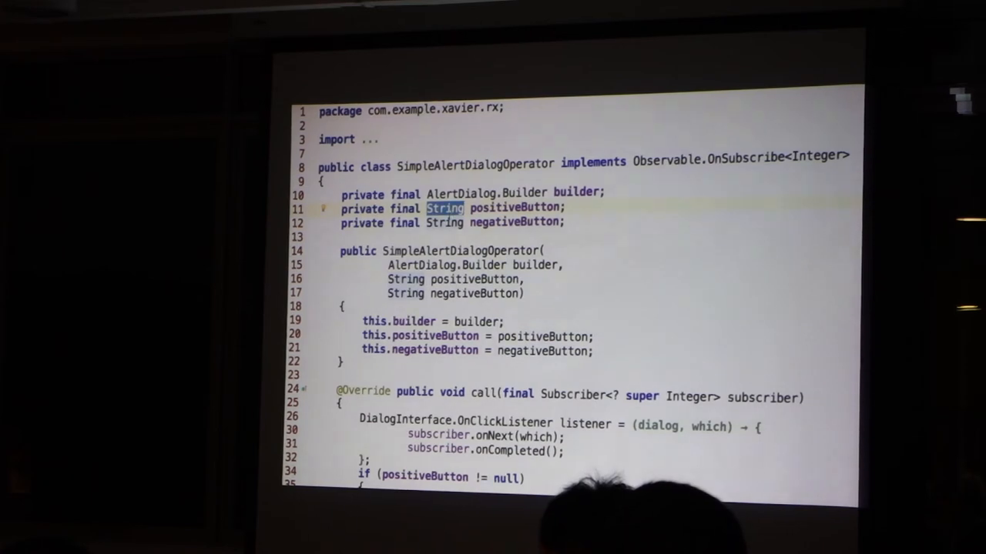
{"action": "scroll", "scroll_direction": "down", "scroll_amount": 3}
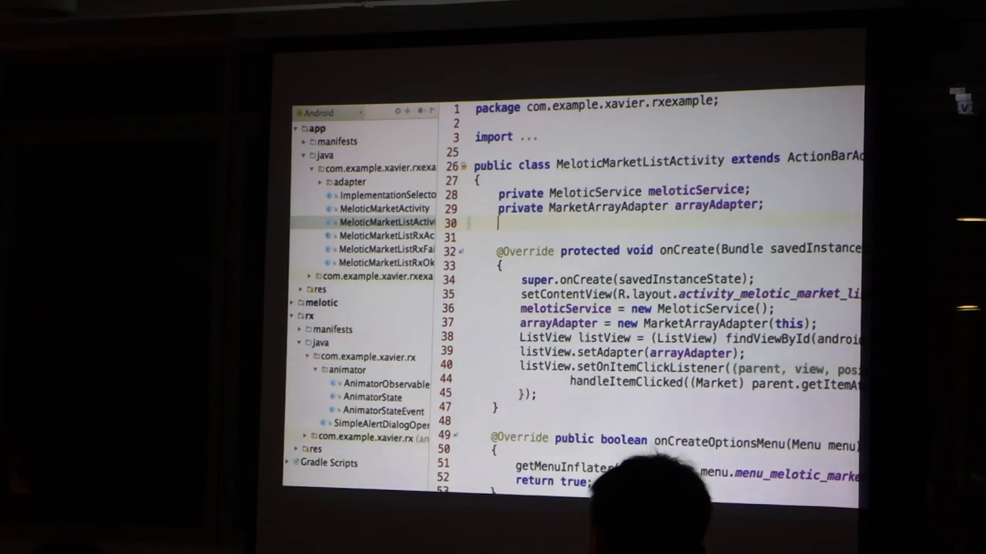
Declare 'private BehaviorSubject<Integer> subject;' after the arrayAdapter field via autocomplete
{"action": "type", "text": "private Beha"}
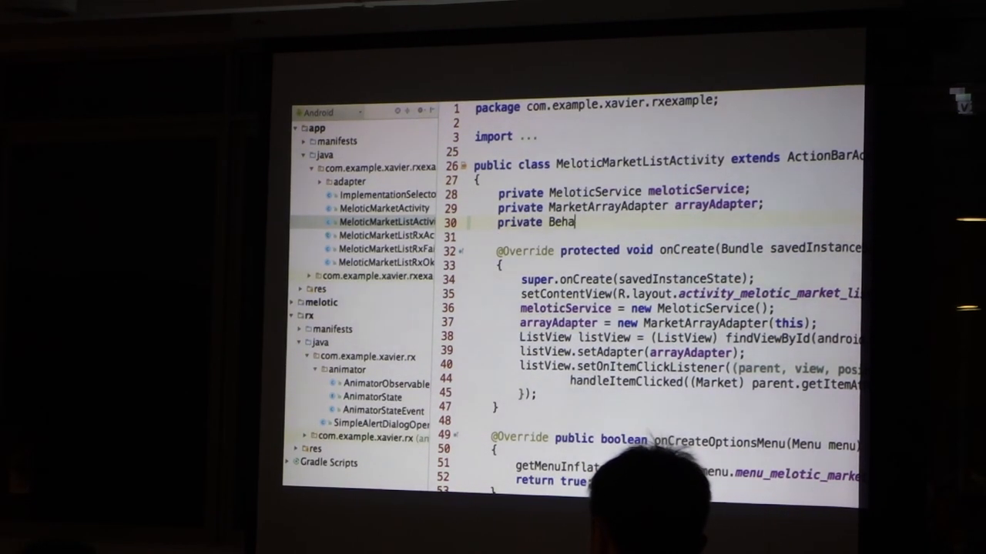
{"action": "type", "text": "viorSubject<Integer> subjec"}
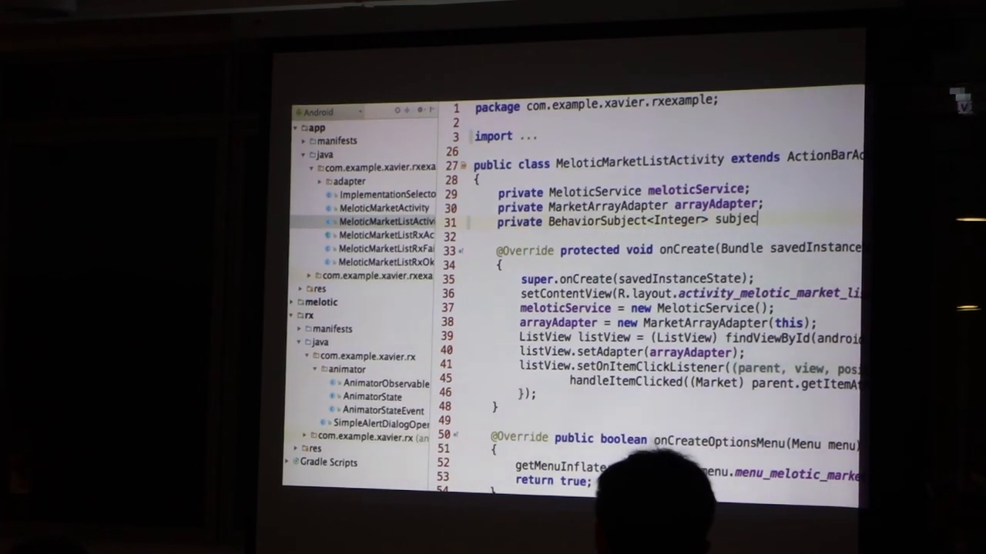
{"action": "type", "text": "t;"}
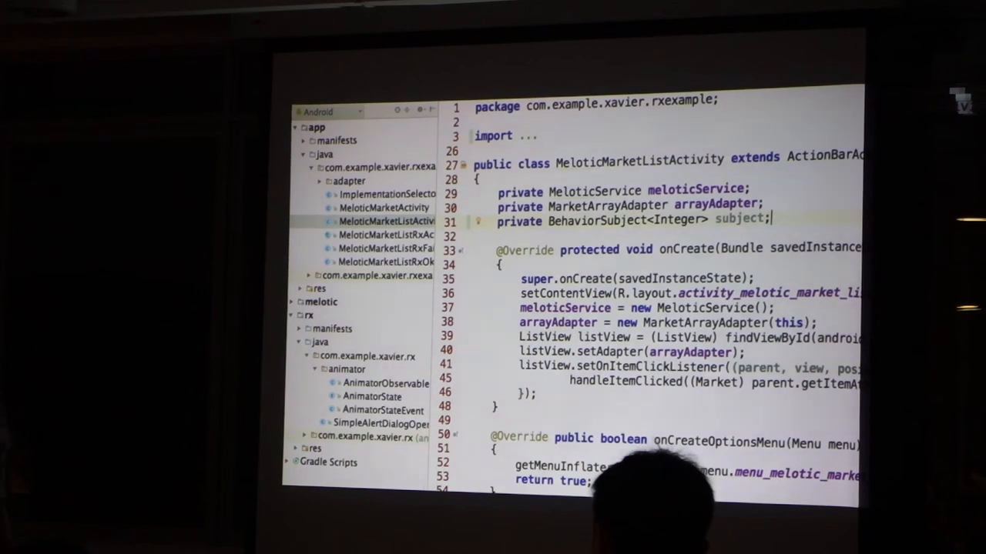